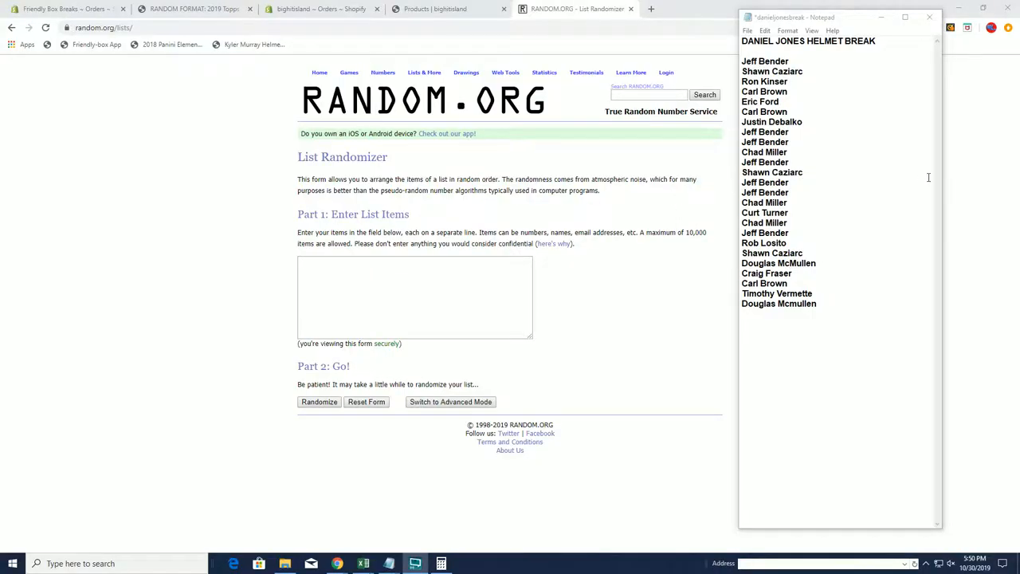
mouse_move(805, 82)
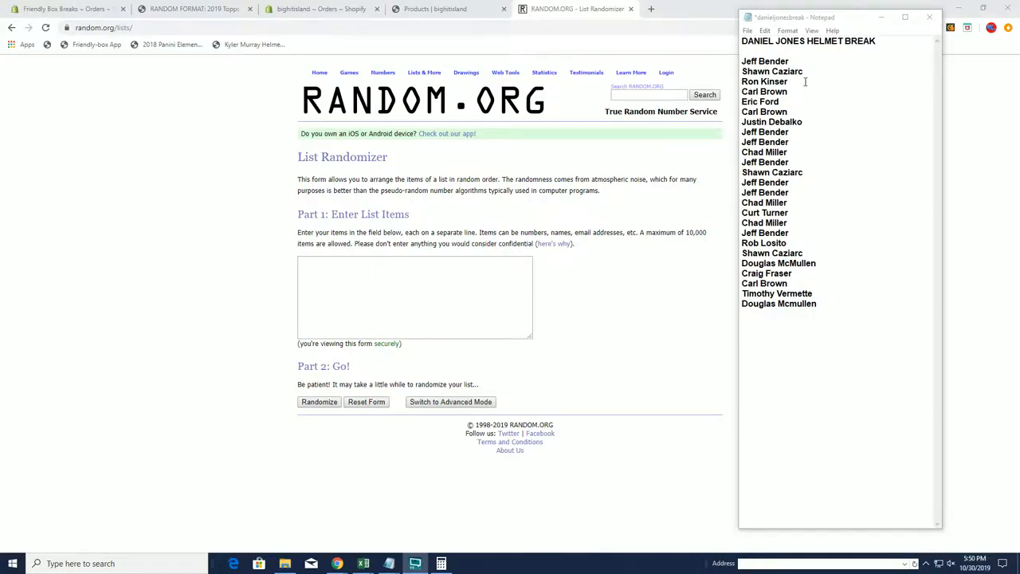
mouse_move(803, 99)
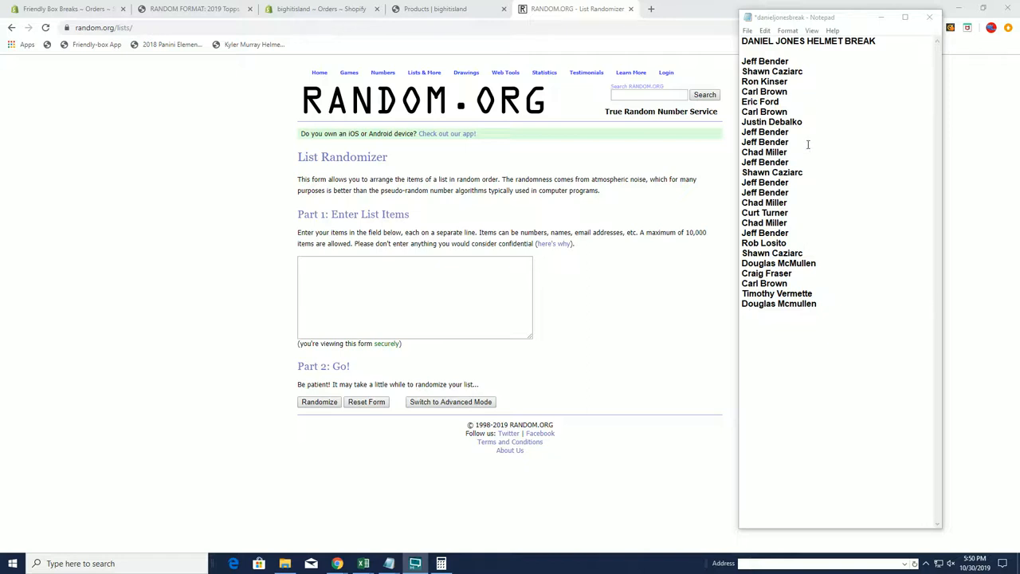
mouse_move(813, 159)
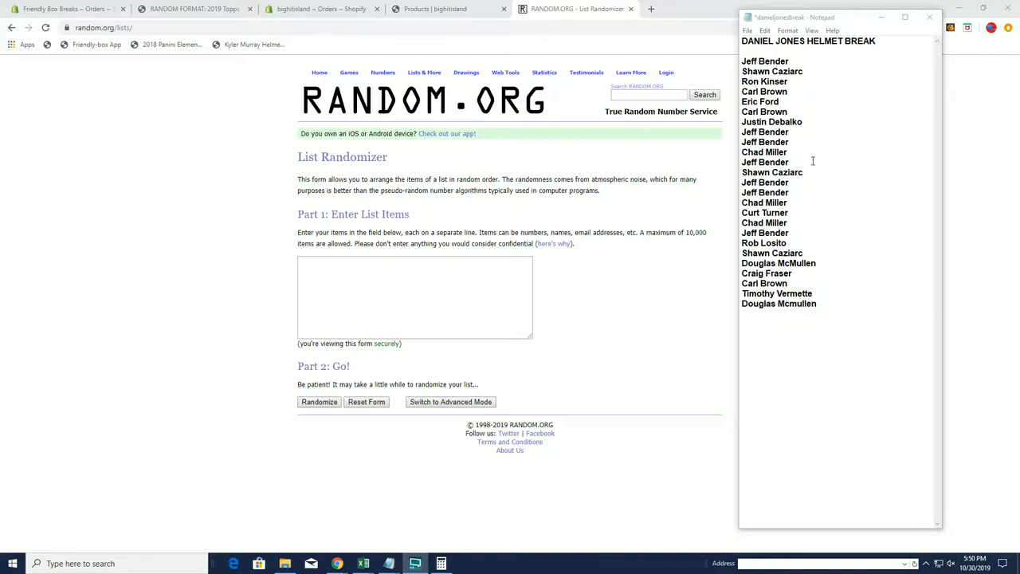
mouse_move(811, 188)
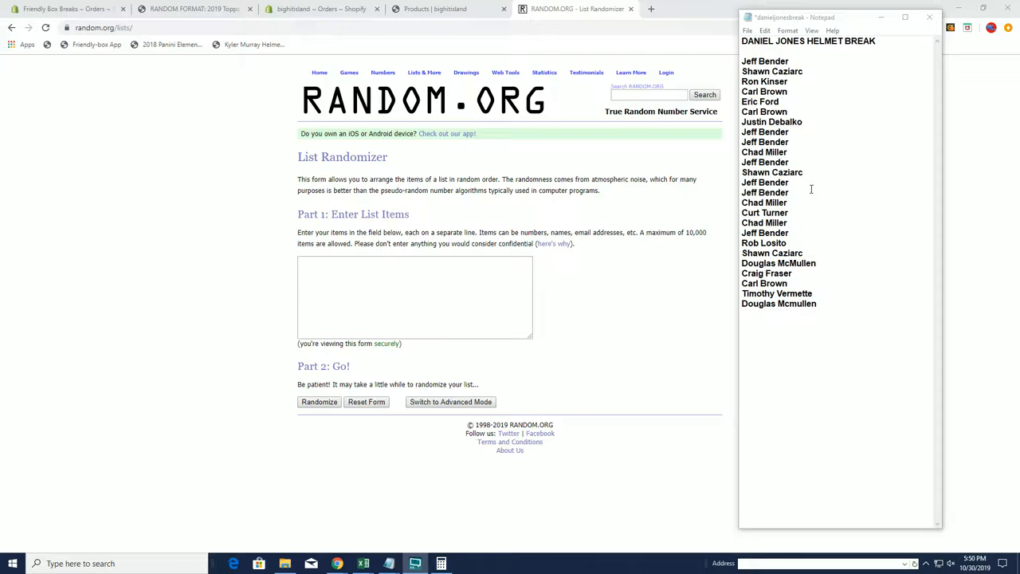
mouse_move(810, 223)
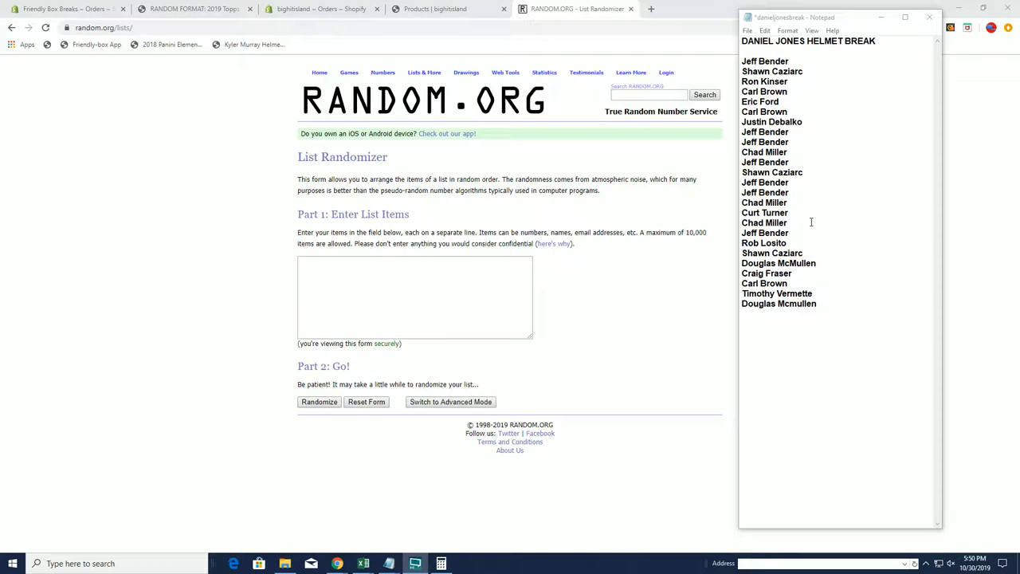
mouse_move(824, 258)
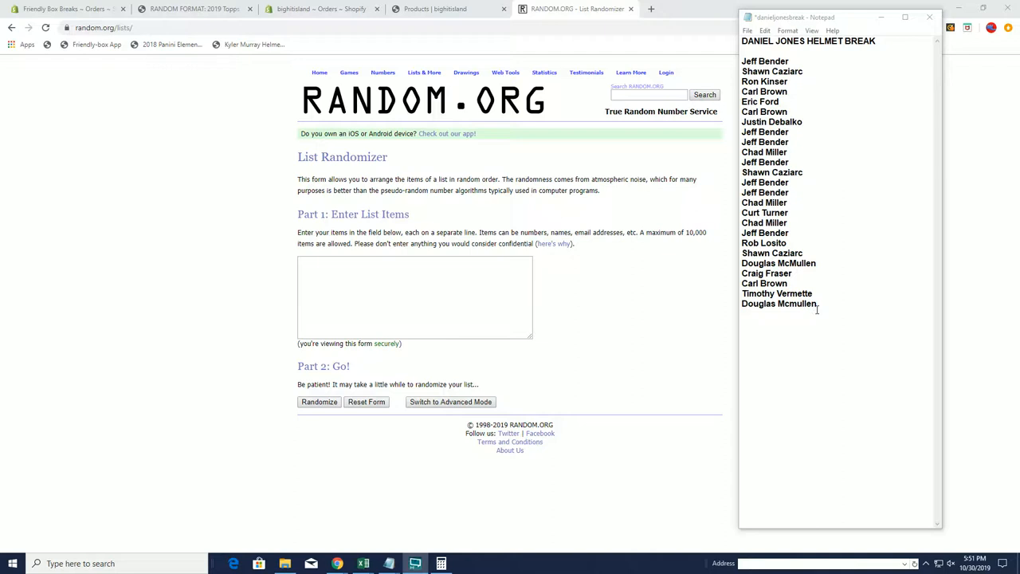
mouse_move(842, 297)
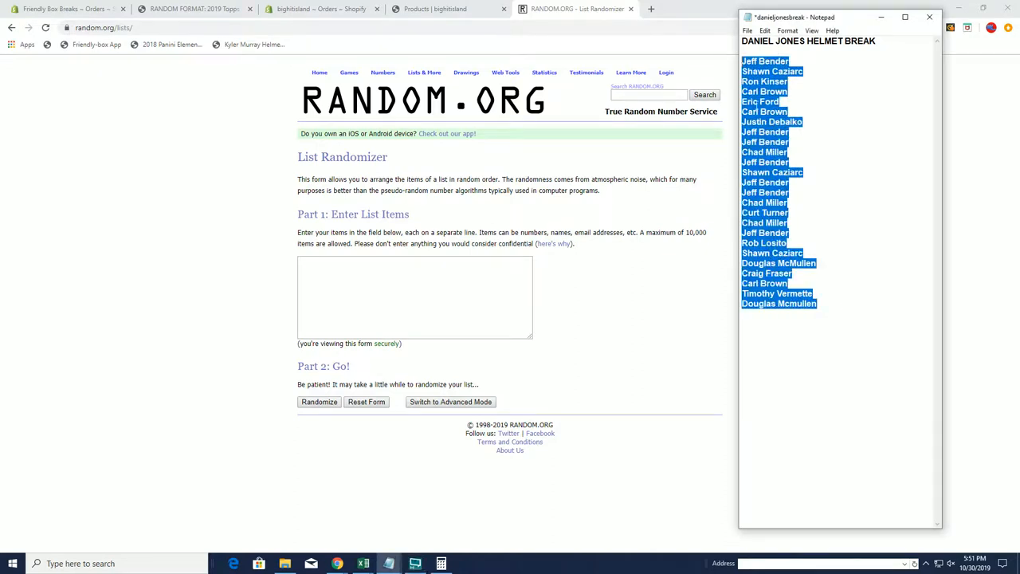
Paste the 25 helmet break names into the list box, zoom in, and randomize once.
right_click(415, 300)
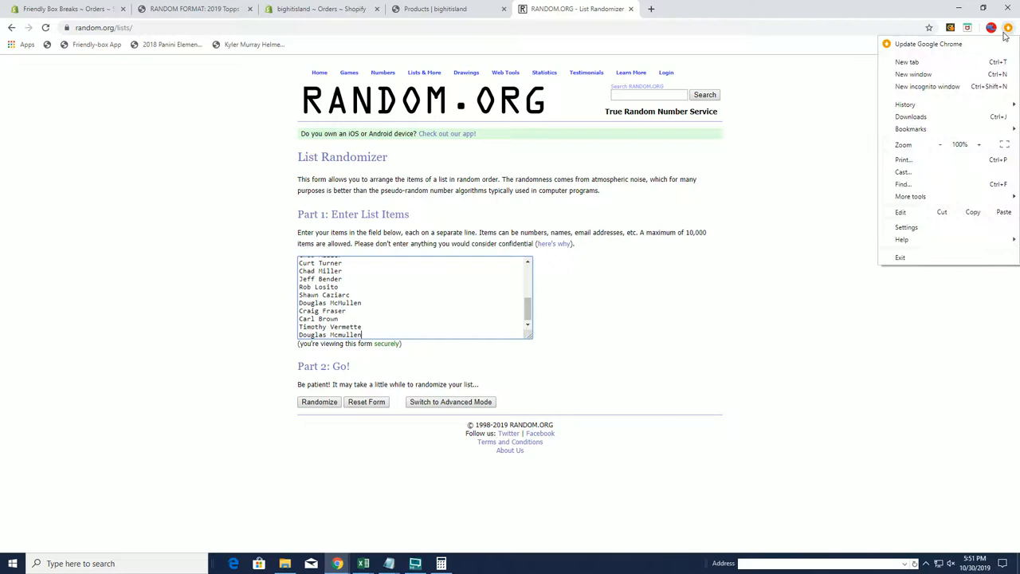
click(979, 144)
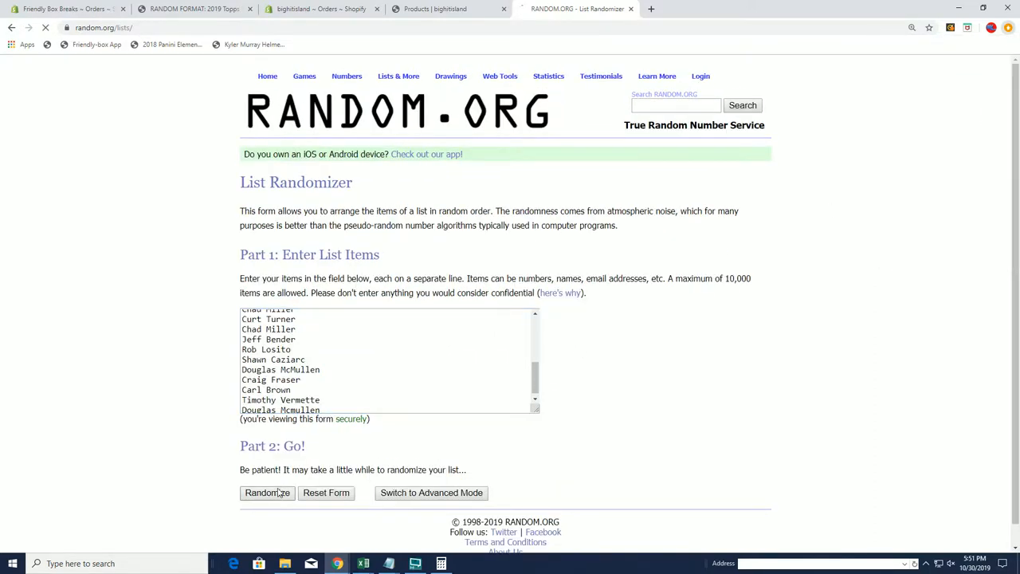
click(268, 493)
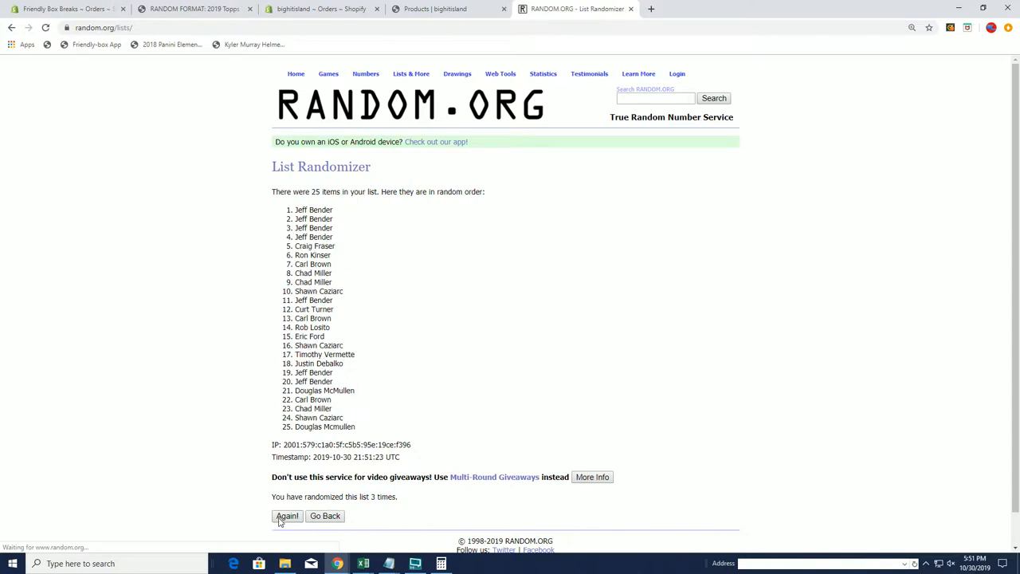
click(287, 517)
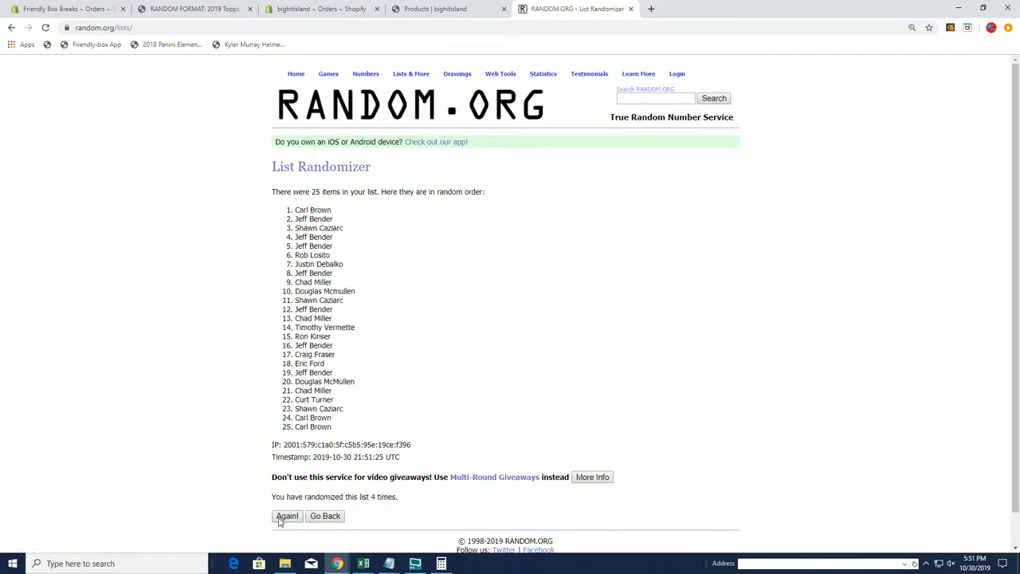
click(287, 516)
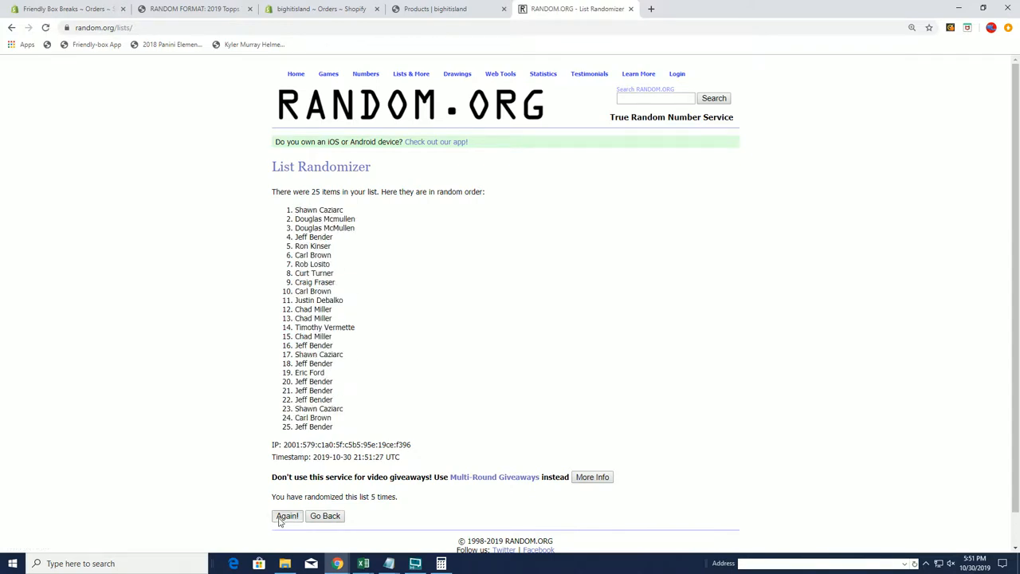
click(287, 516)
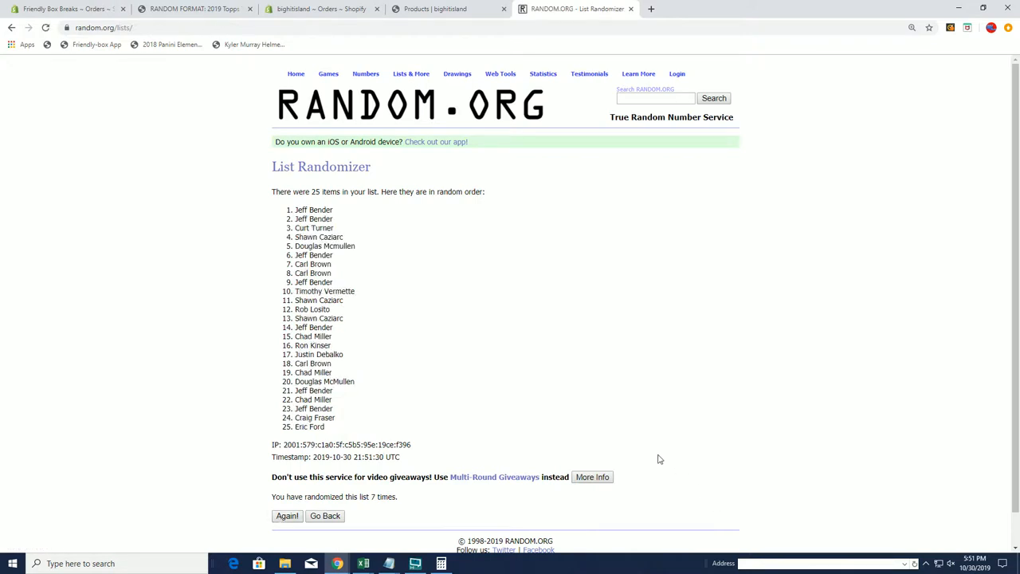
mouse_move(1002, 35)
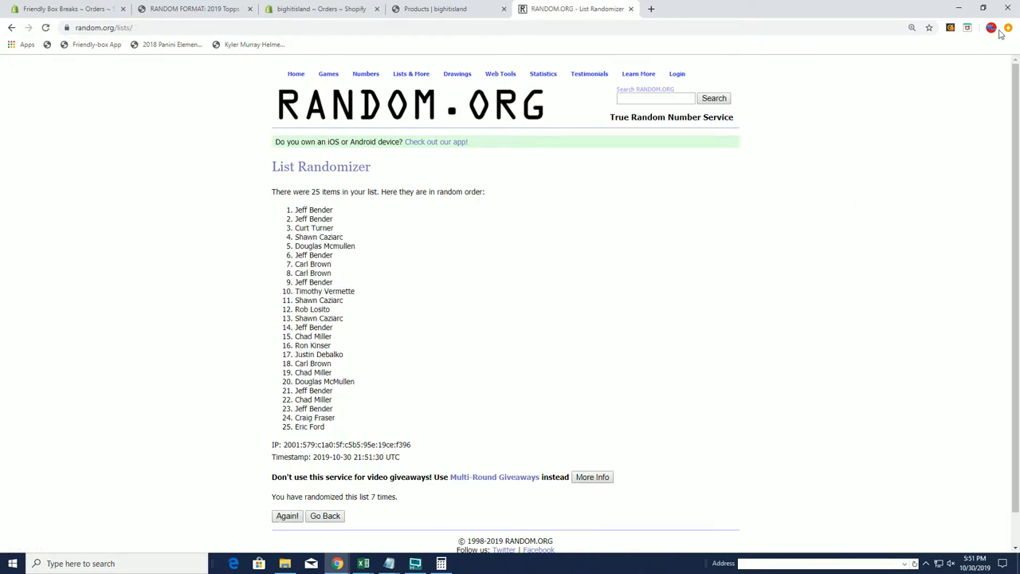